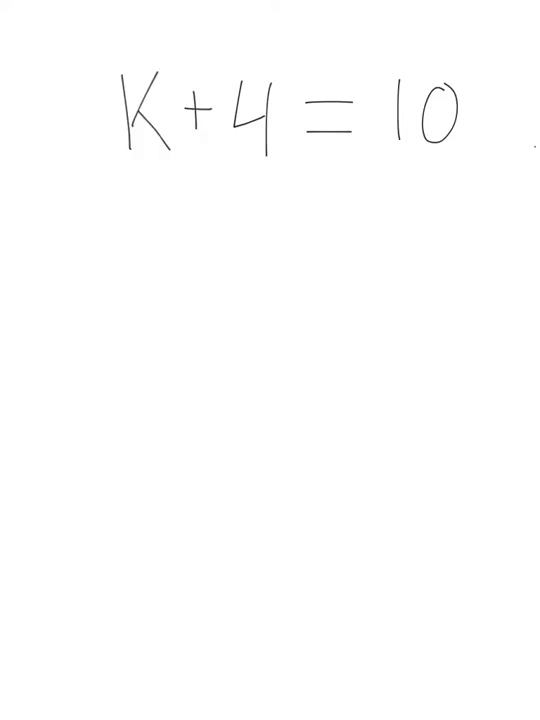
- Draw a pen underline beneath the 4 in K + 4 = 10
left_click_drag(200, 165, 265, 170)
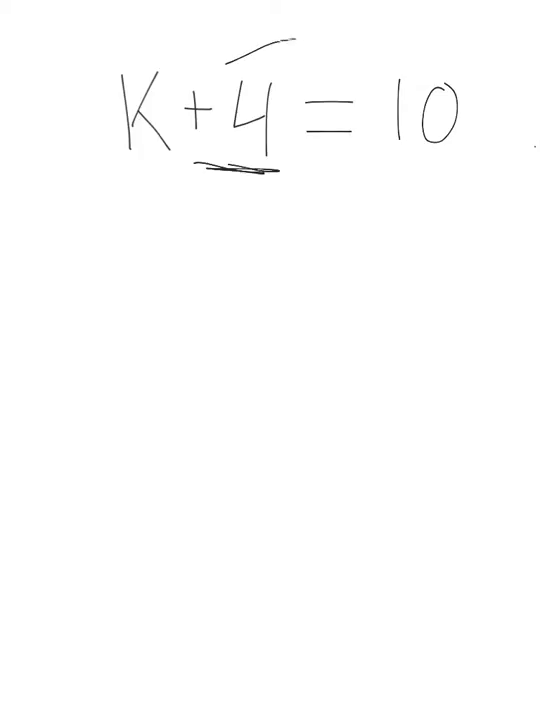
- Draw an arrow from the 4 to 10 and write −4 under both sides
left_click_drag(250, 40, 385, 75)
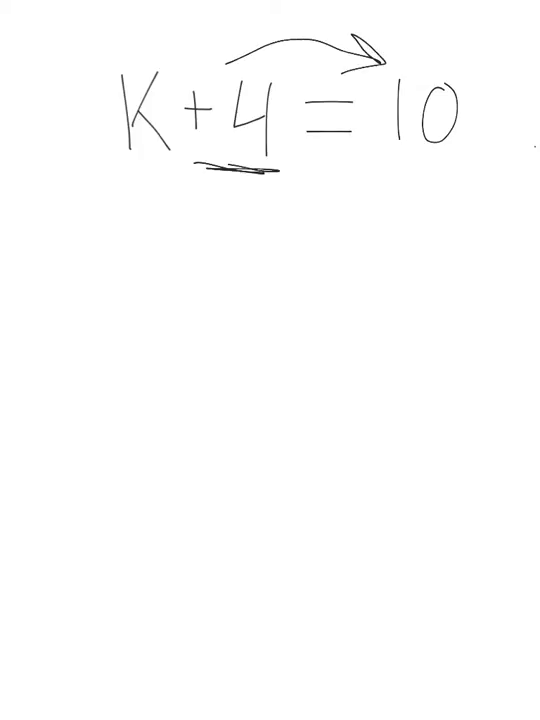
left_click_drag(190, 211, 218, 211)
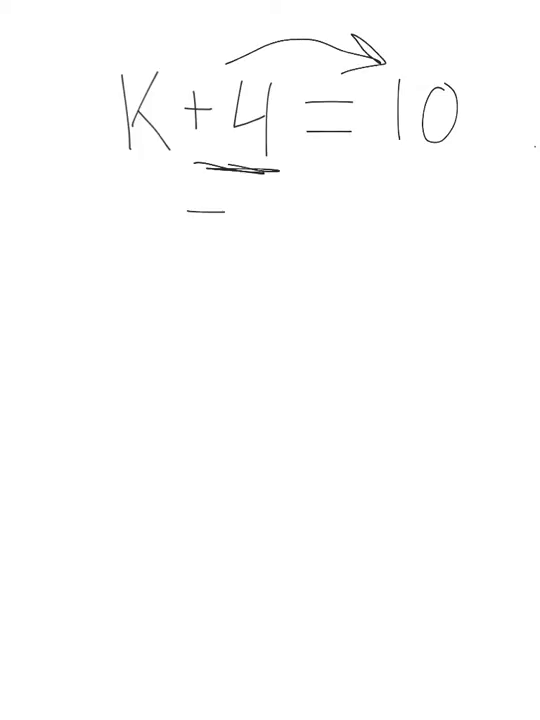
type("4")
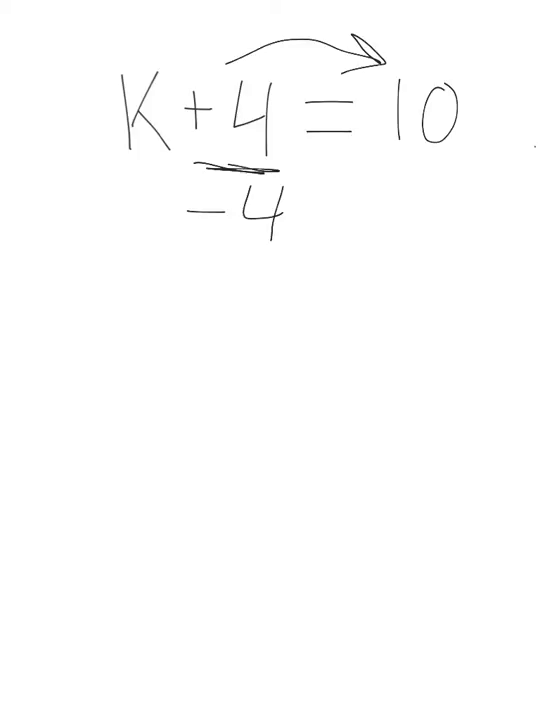
type("-4")
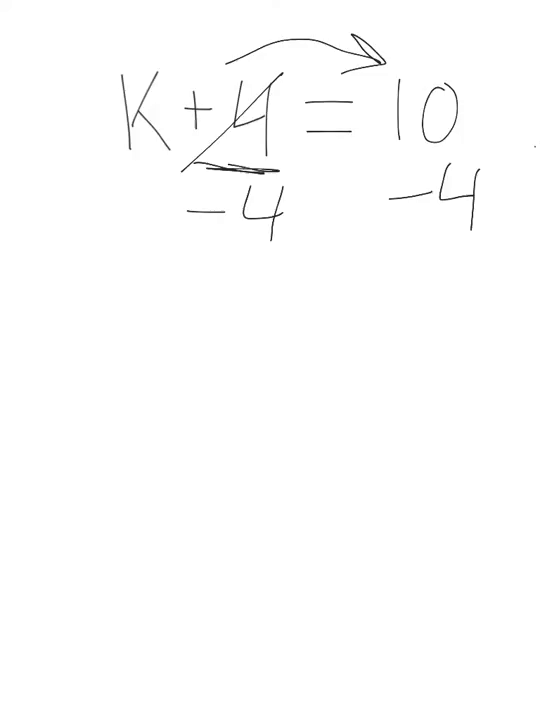
- Cross out the 4s and handwrite K = 10 − 4 below the work
left_click_drag(290, 185, 190, 260)
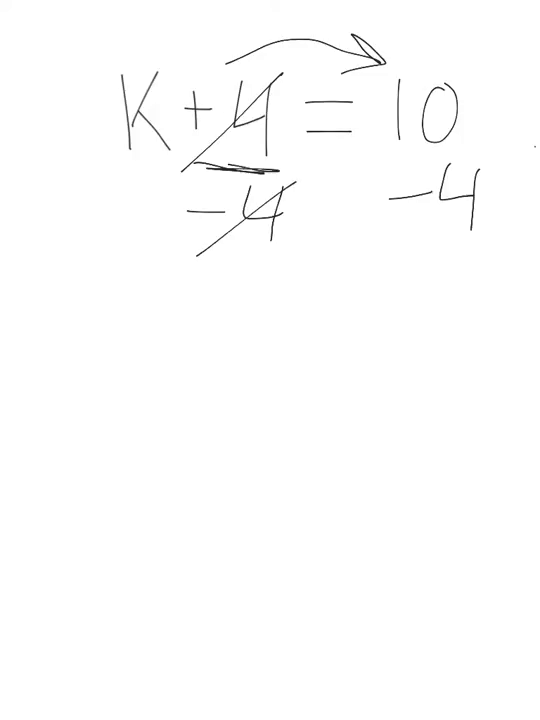
left_click_drag(135, 265, 137, 320)
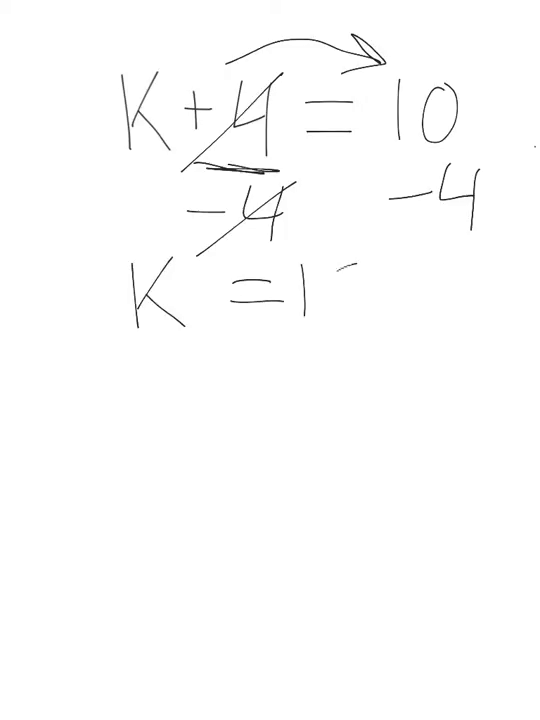
type("0-4")
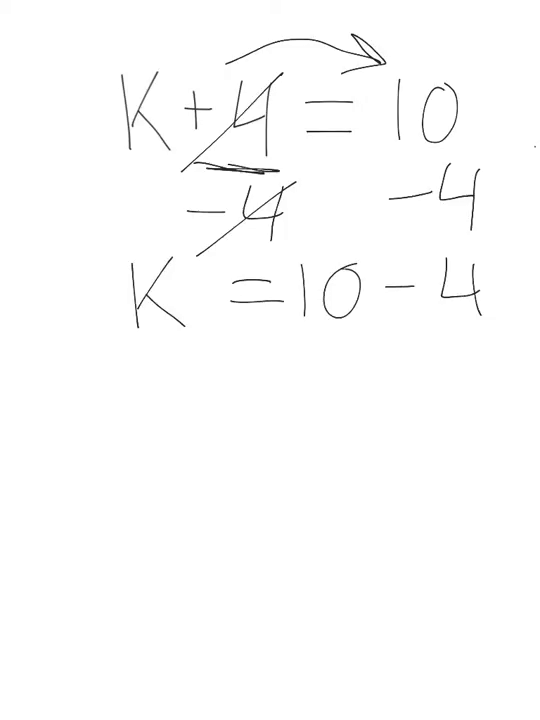
type("K =")
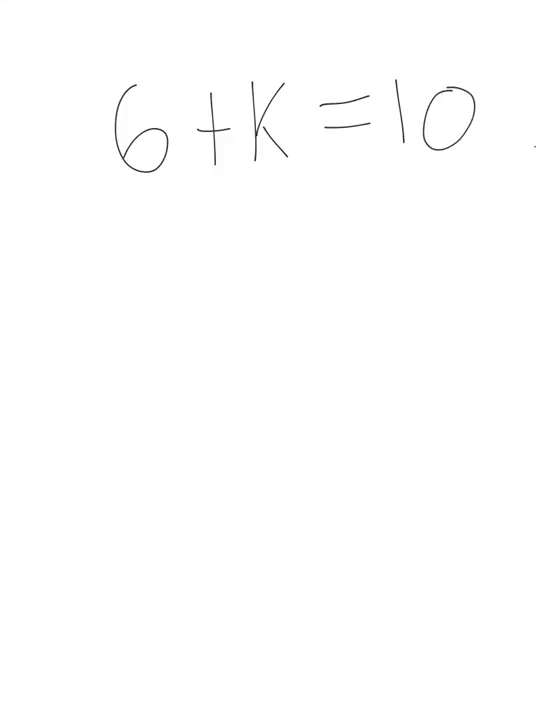
- Draw a swap arrow over 6 + K = 10 and a wavy divider across the lower board
left_click_drag(278, 65, 388, 48)
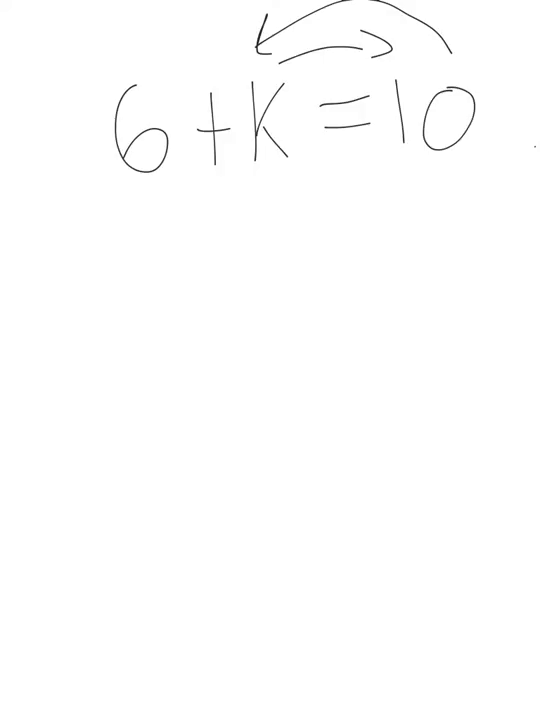
left_click_drag(78, 541, 335, 494)
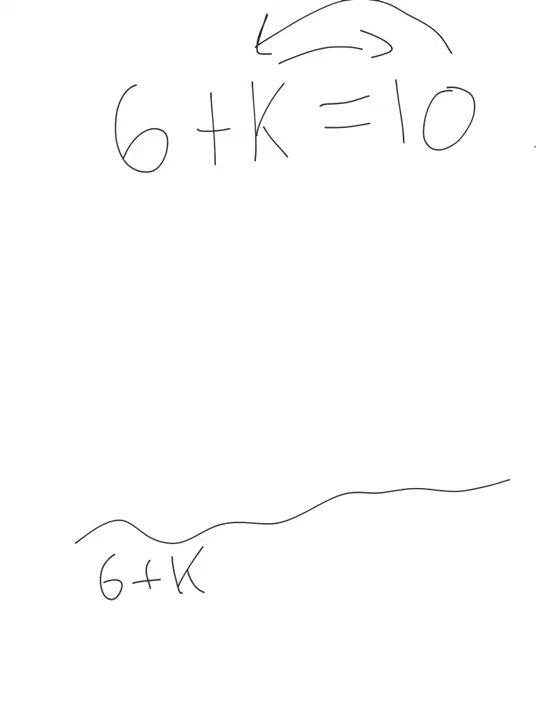
- Write K + 6 under 6 + K, then 1 + 2 = 3 and 2 + 1 = 3 on the right
type("K+6")
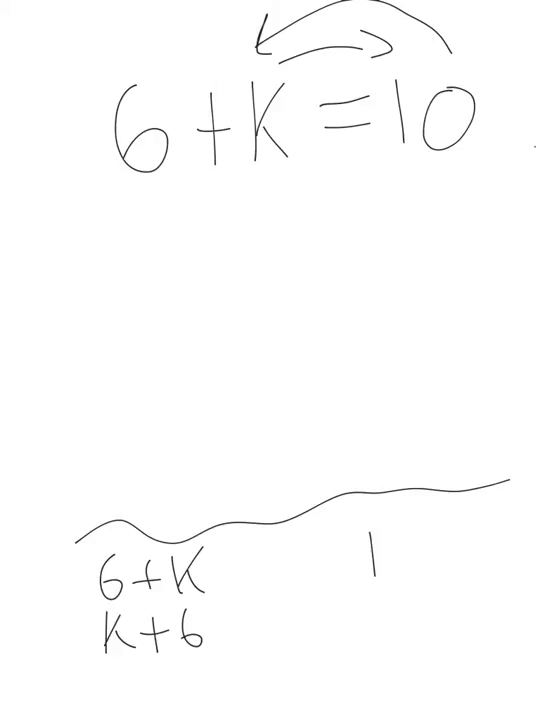
type("+2 =?")
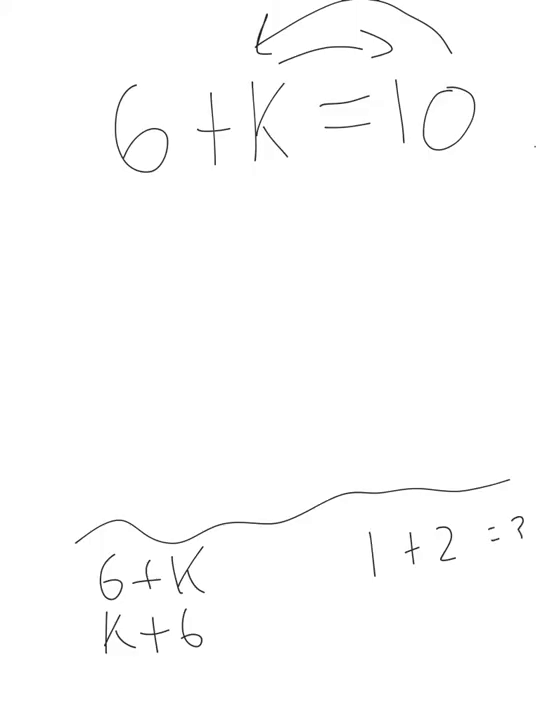
type("3")
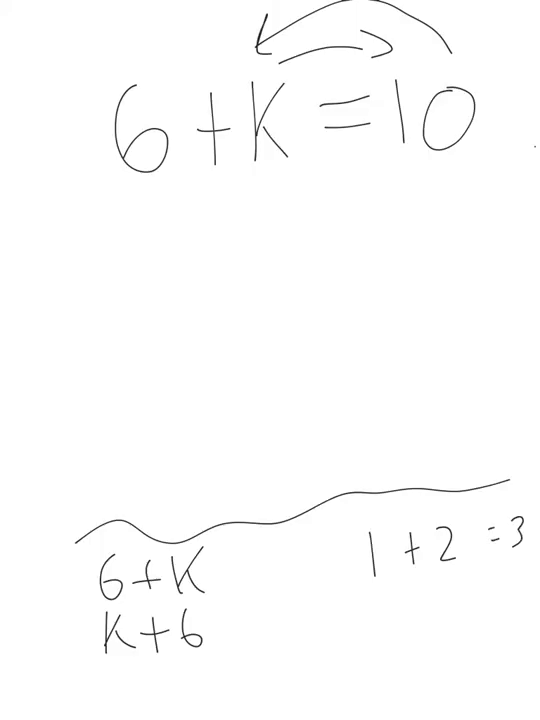
type("2+1=3")
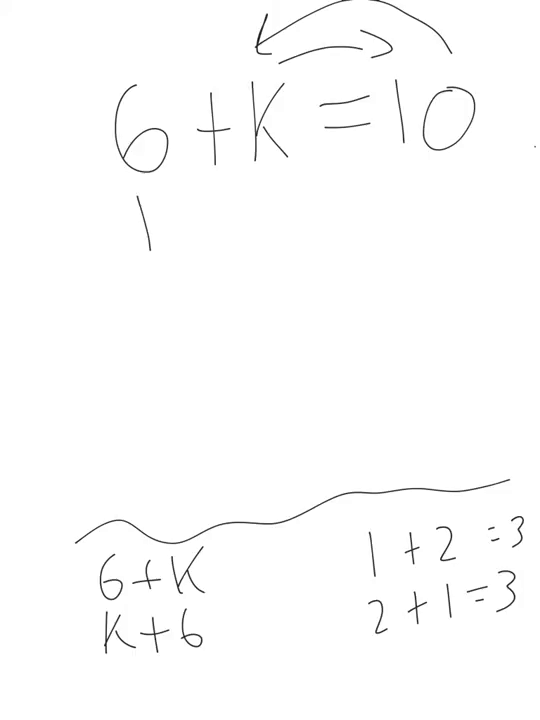
- Write K + 6 = 10, subtract 6 under both sides, and start writing K's value
type("K+b")
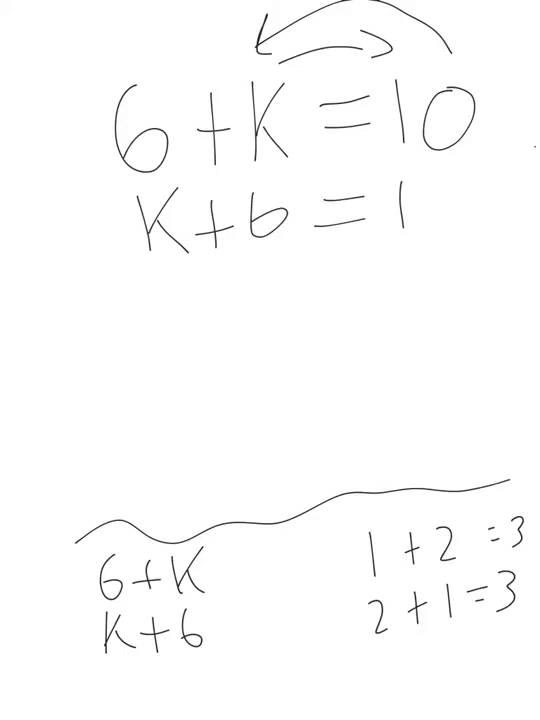
type("0")
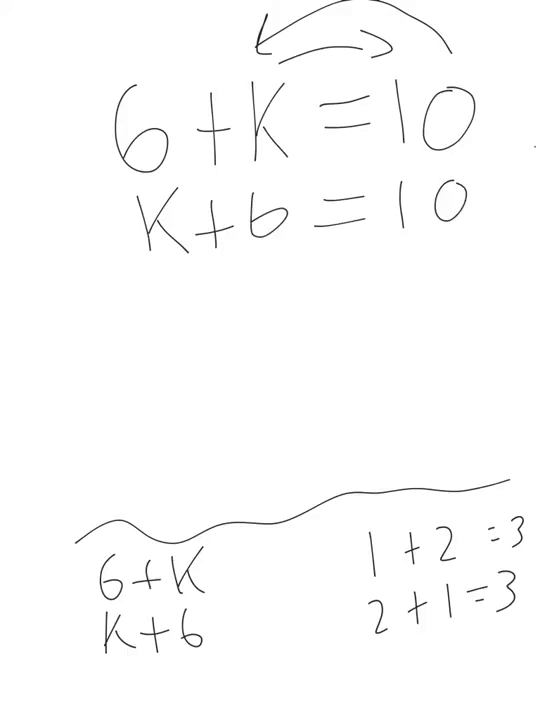
left_click_drag(210, 275, 235, 280)
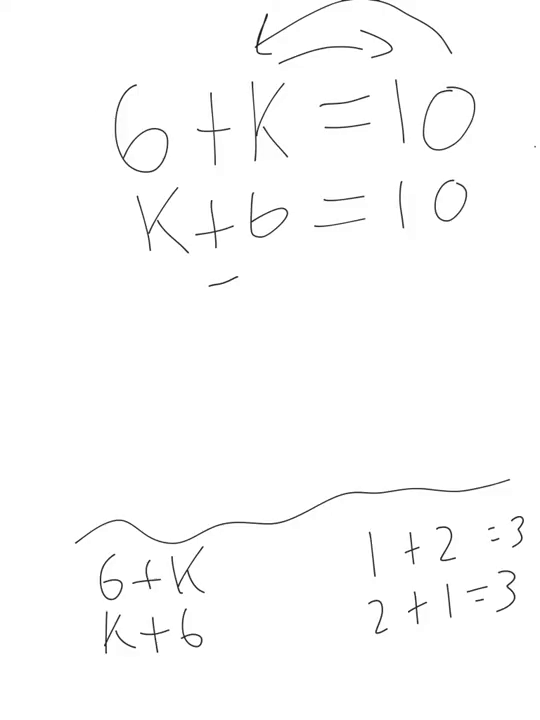
type("-6")
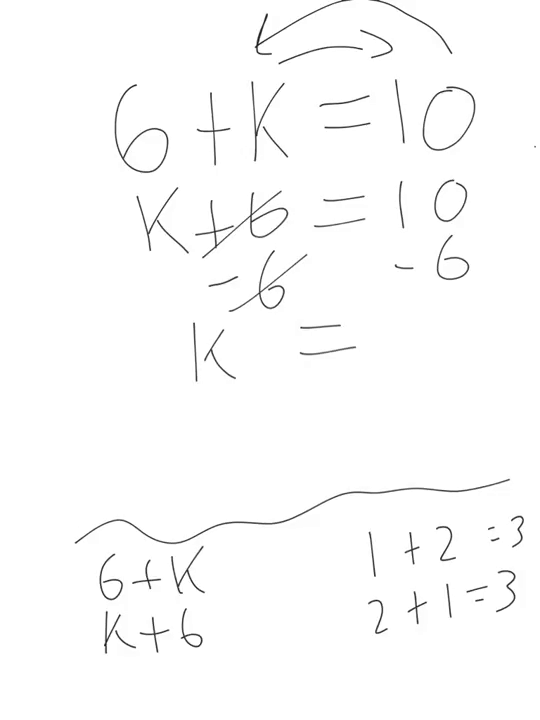
type("1C")
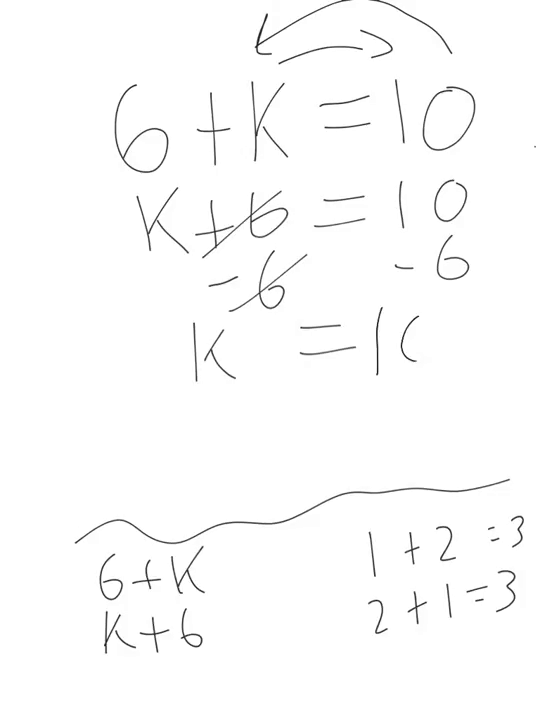